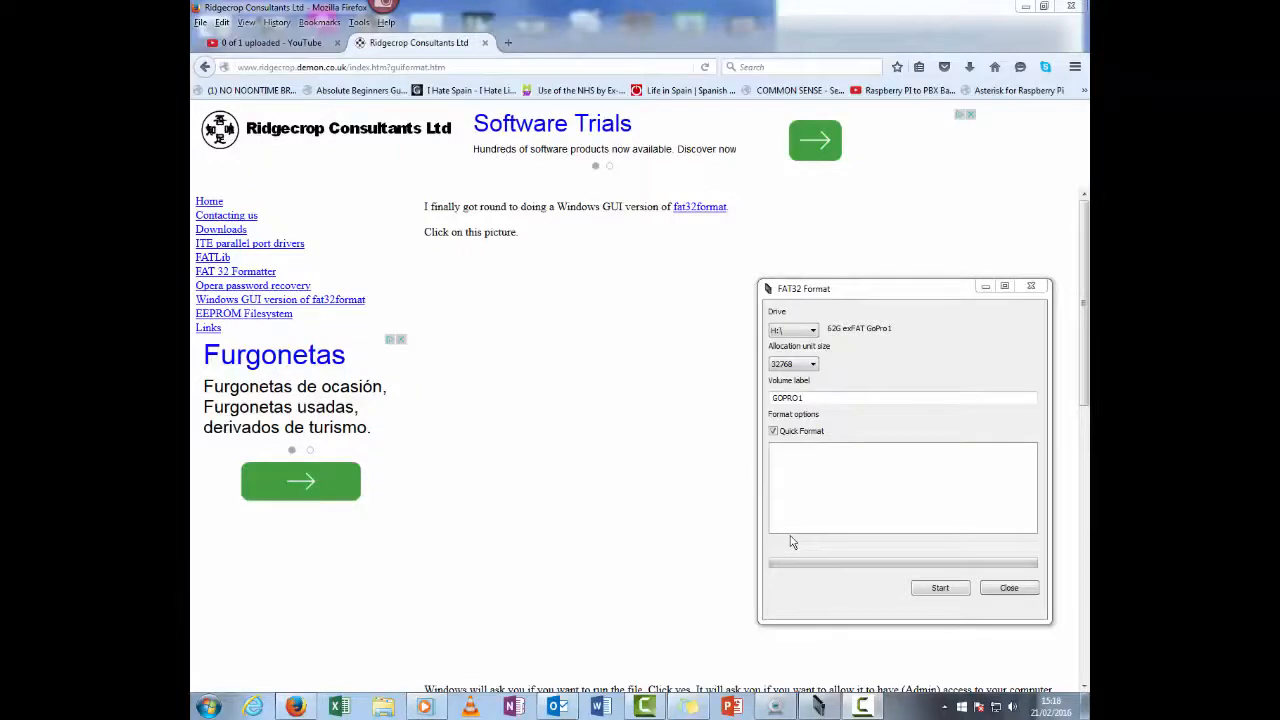
mouse_move(856, 344)
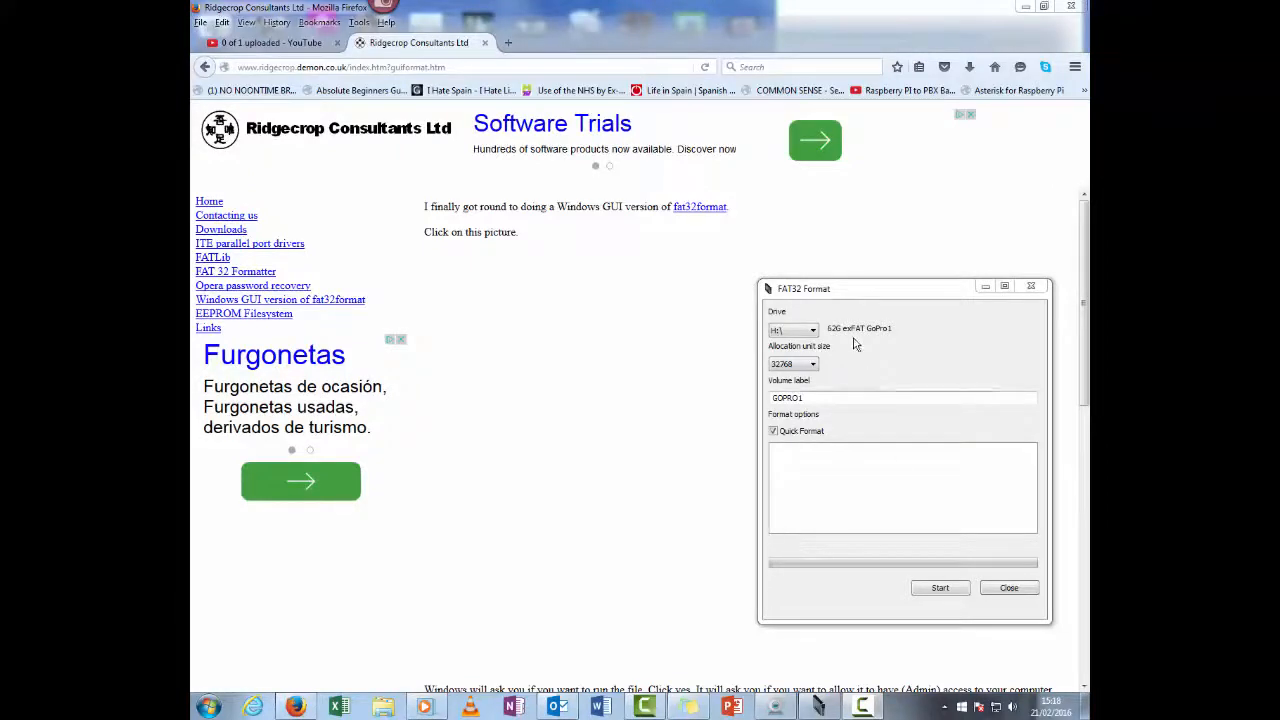
mouse_move(536, 432)
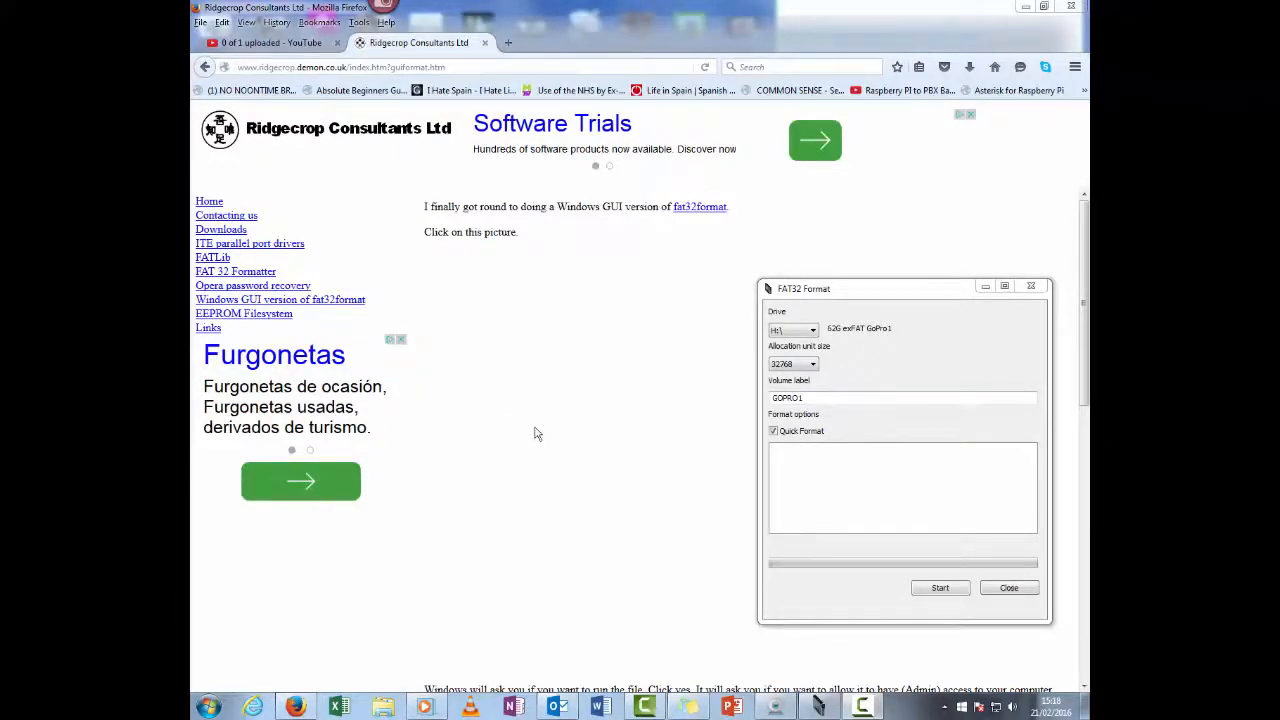
mouse_move(744, 392)
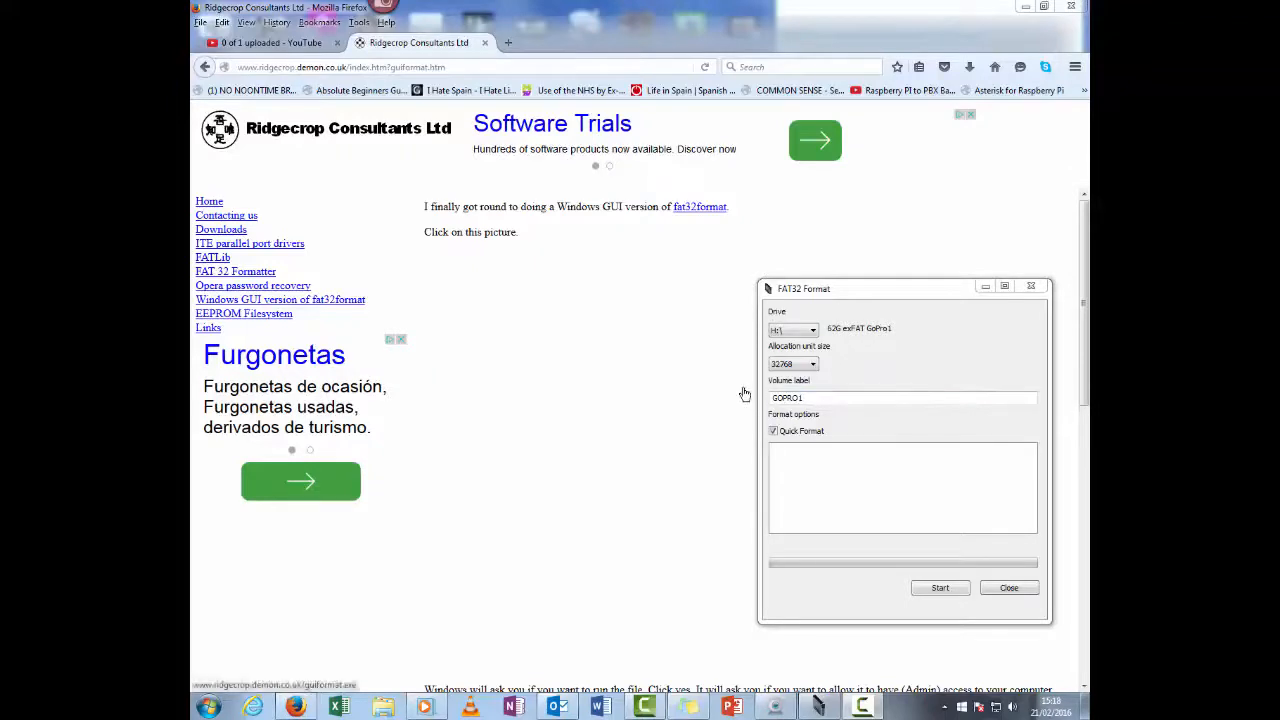
mouse_move(864, 344)
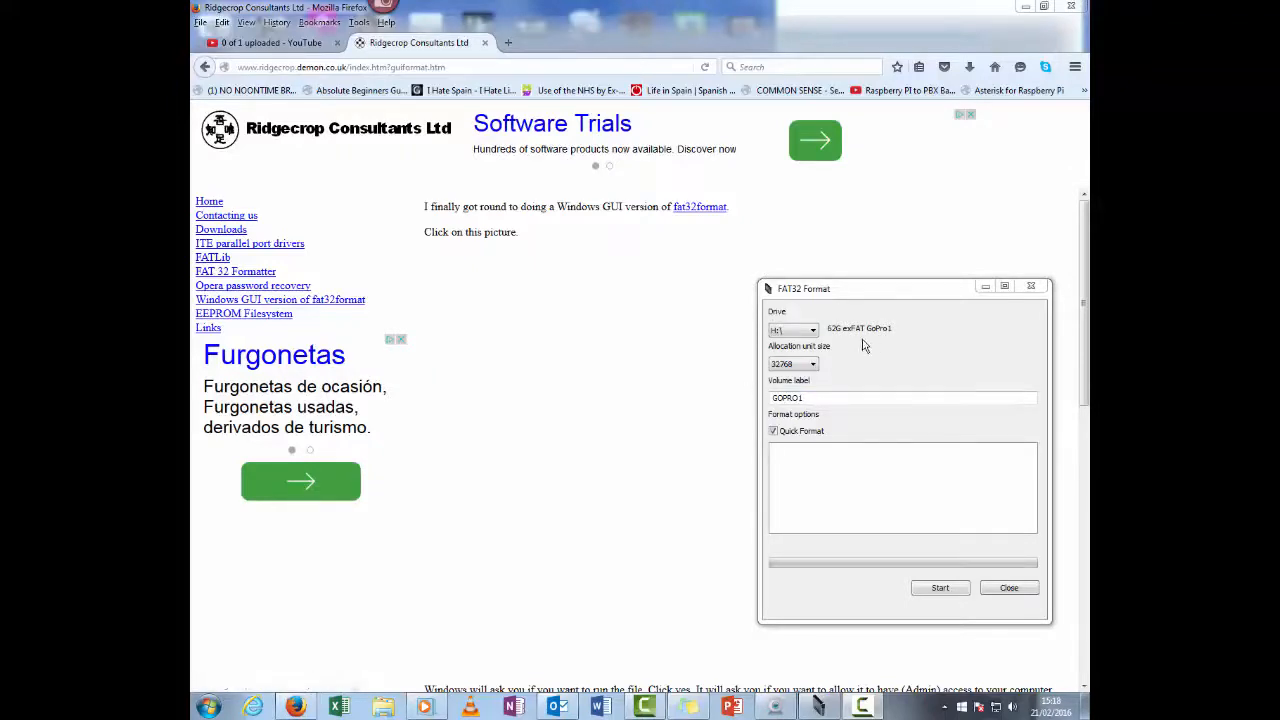
mouse_move(850, 348)
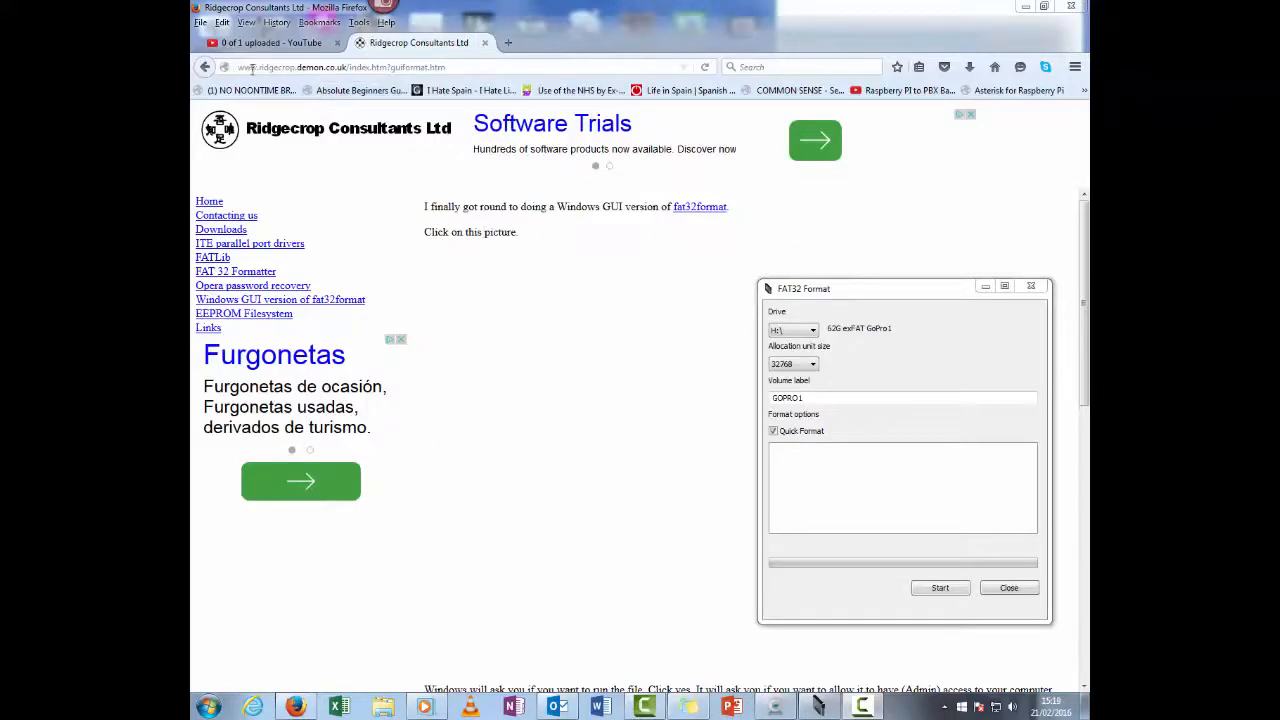
Reload the Ridgecrop guiformat page in Firefox to show its download link and instructions.
left_click(1008, 588)
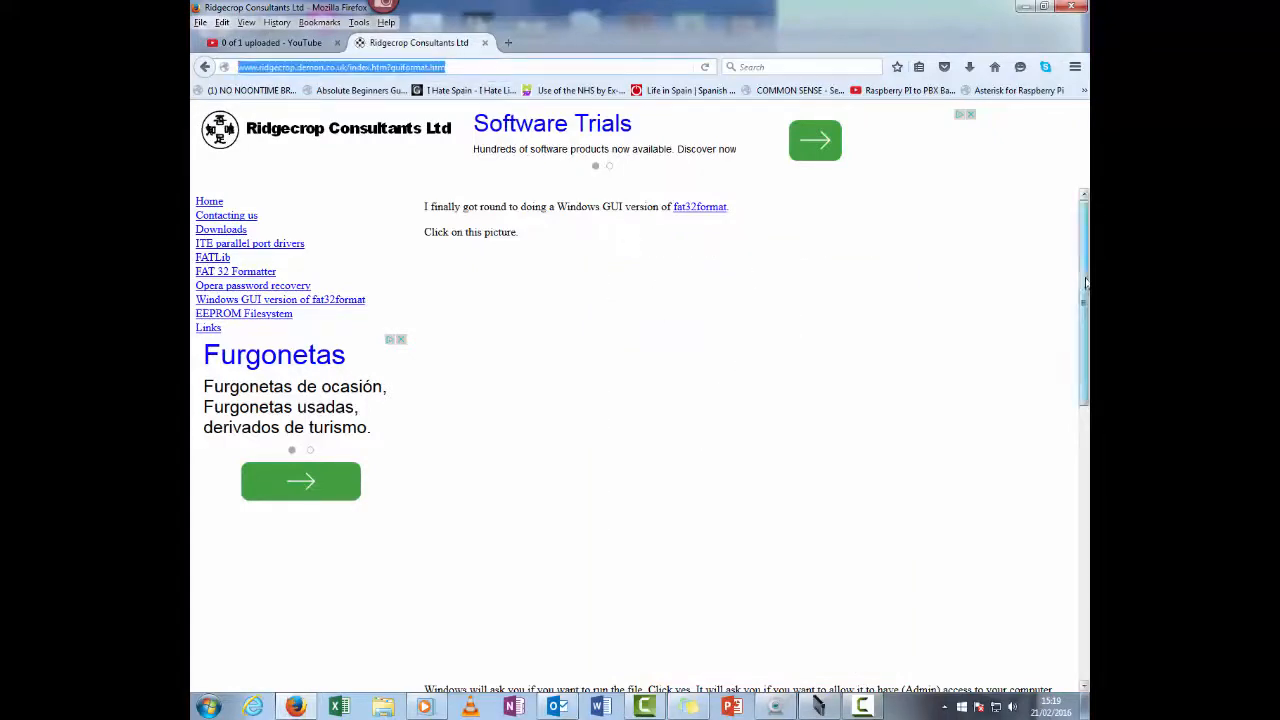
mouse_move(456, 184)
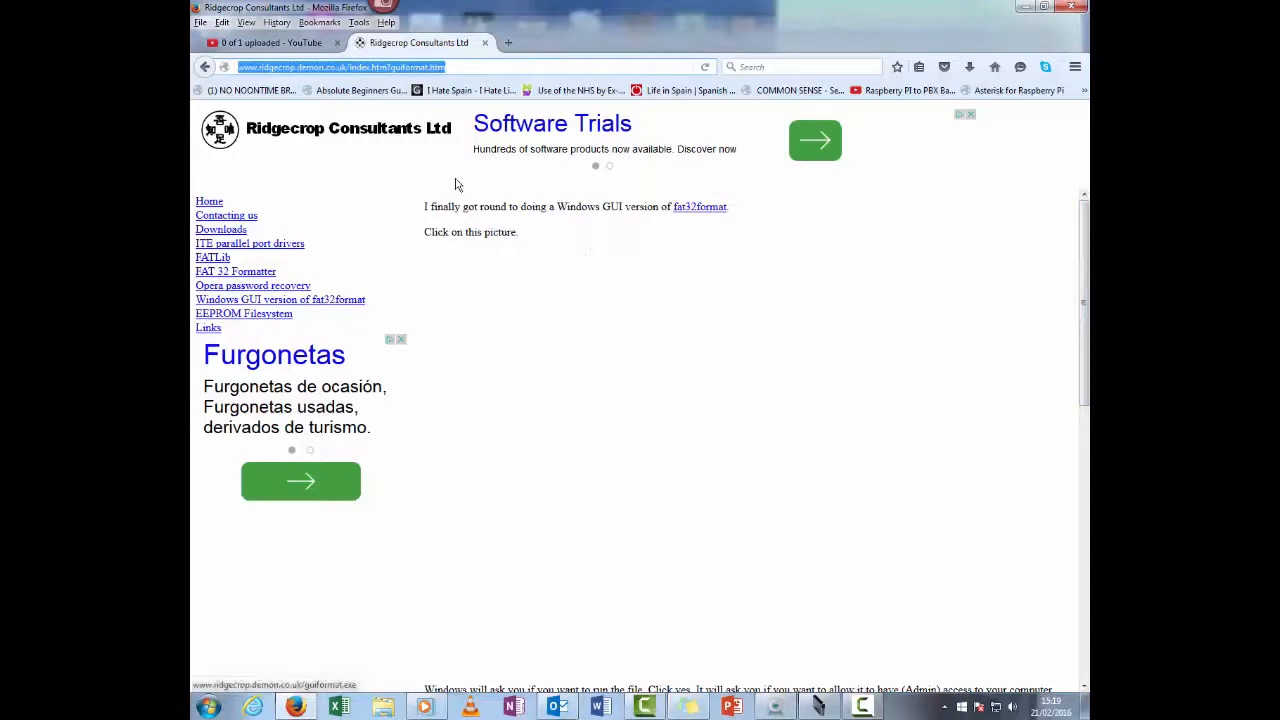
mouse_move(668, 404)
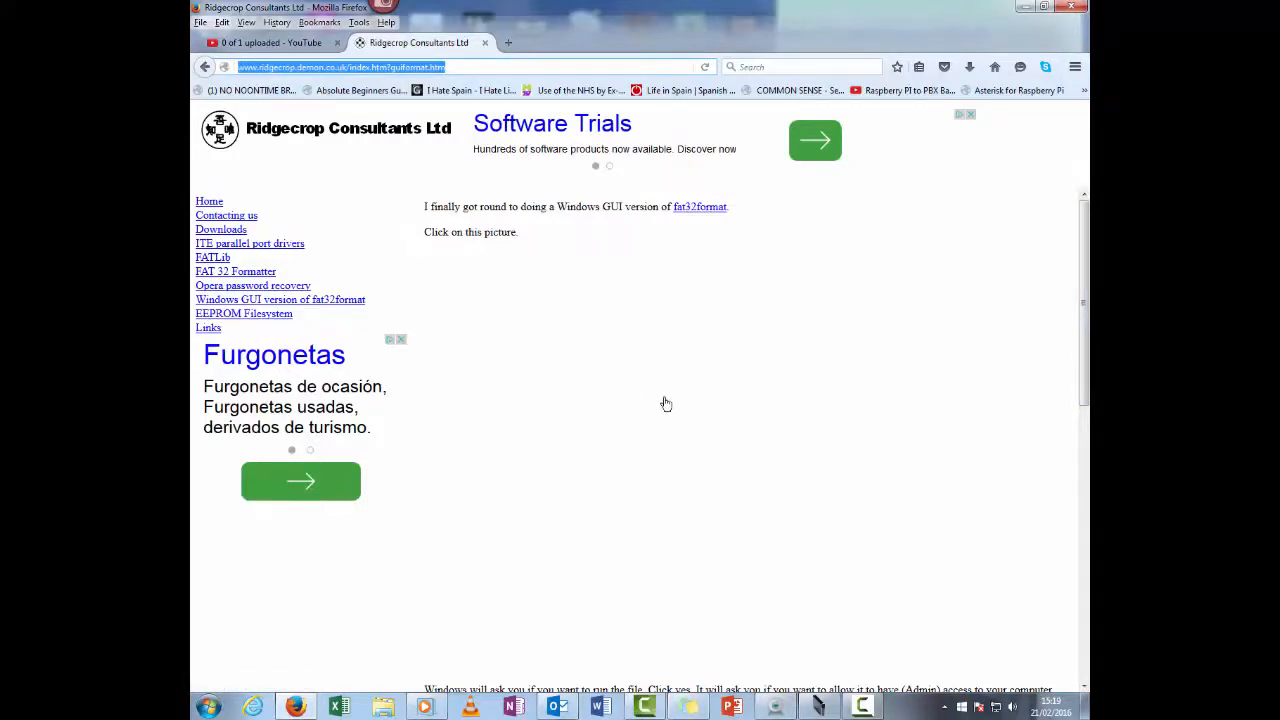
scroll("down", 3)
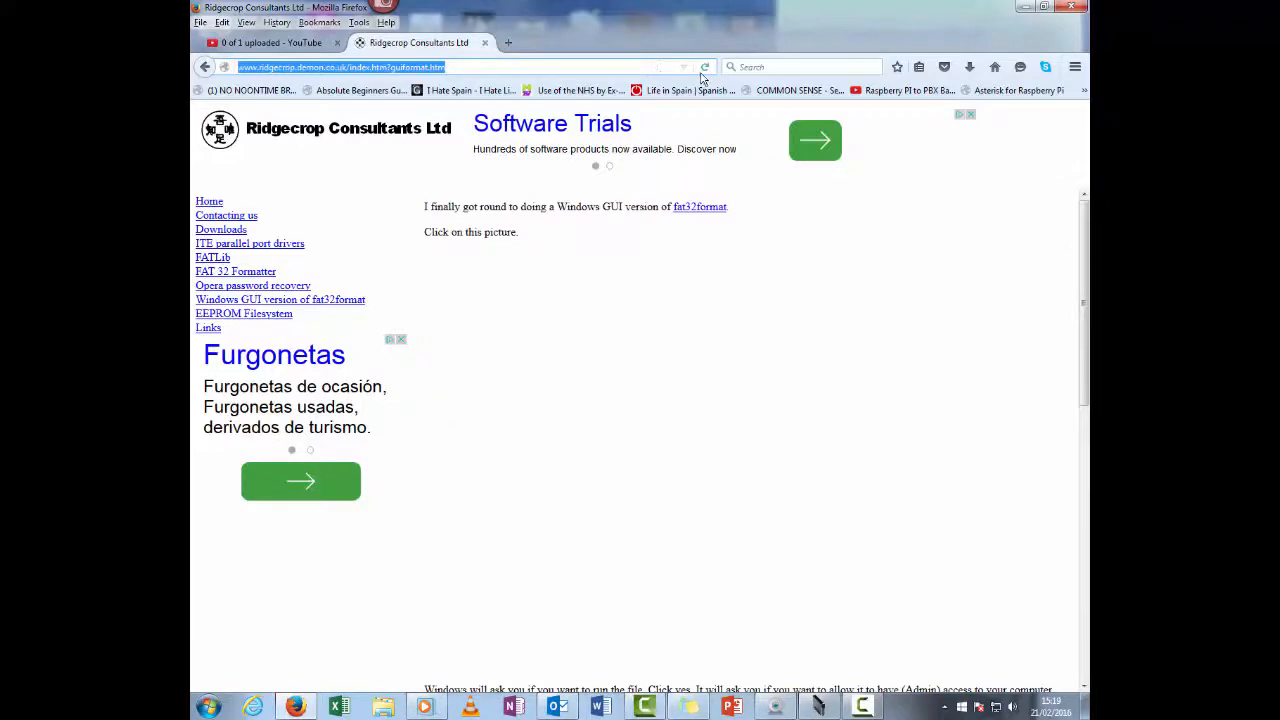
left_click(704, 68)
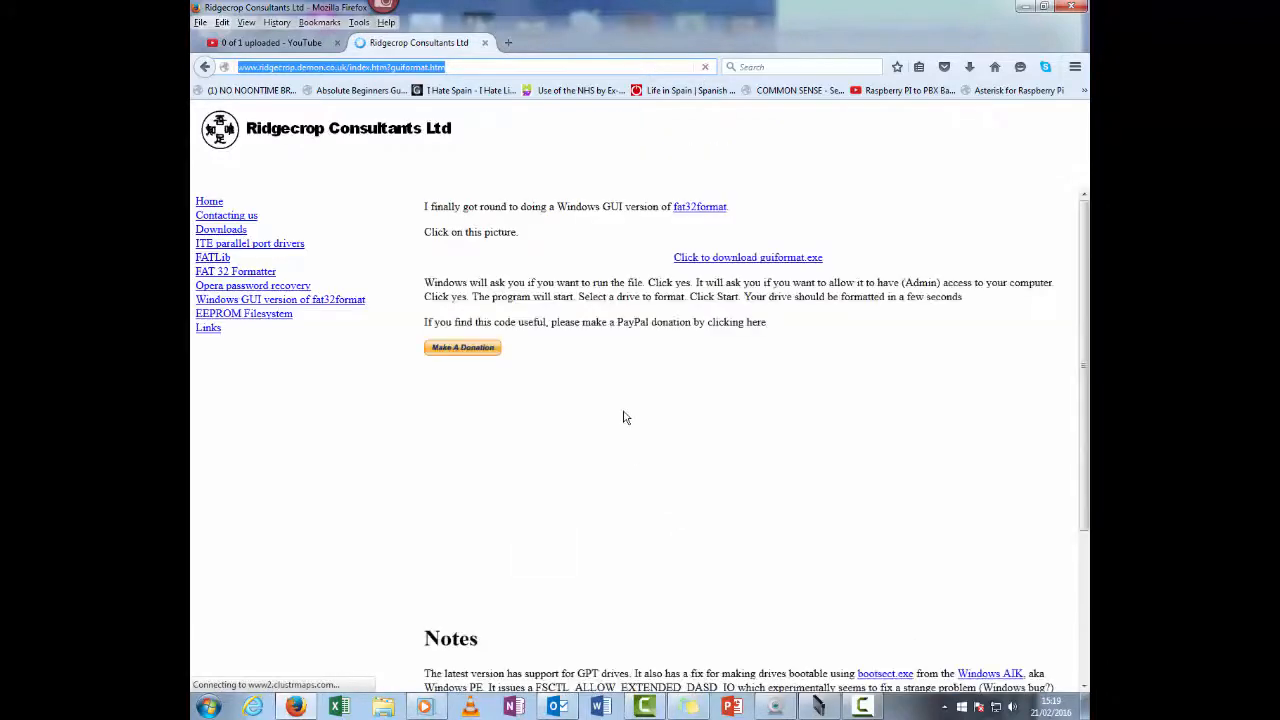
left_click(748, 256)
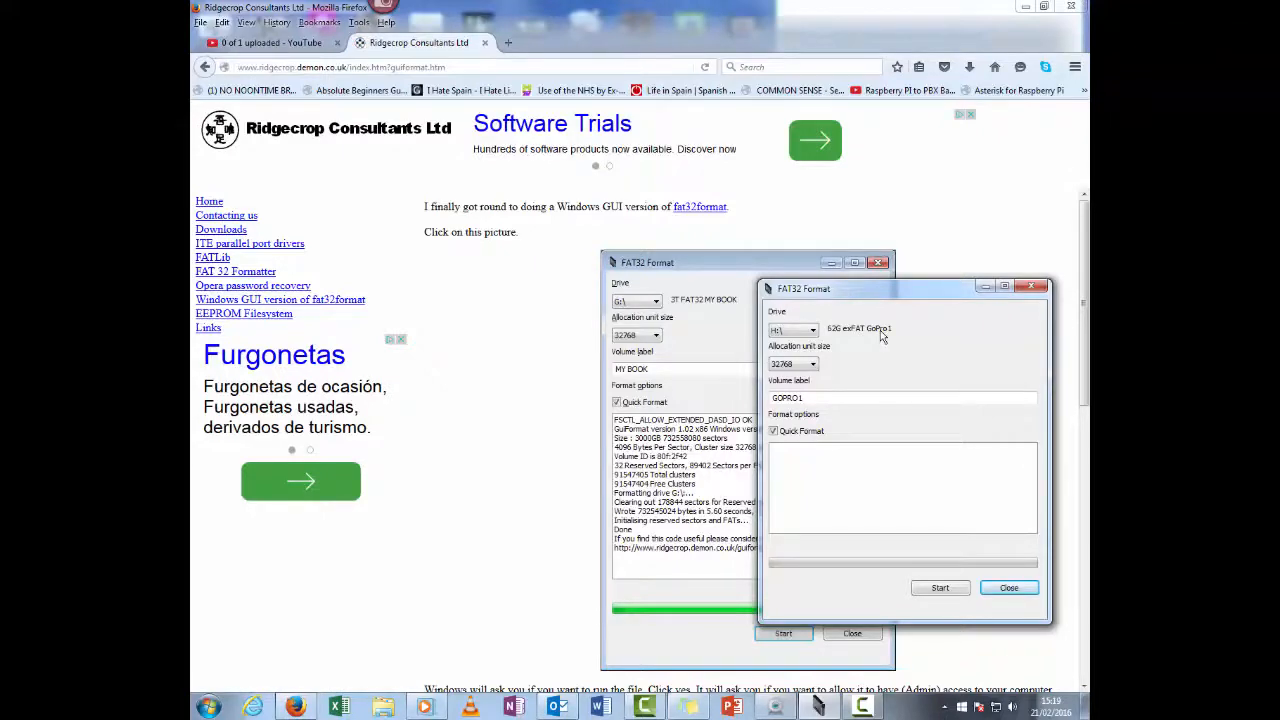
Choose the largest allocation unit size (65536) and select the old volume label for replacement.
left_click(812, 364)
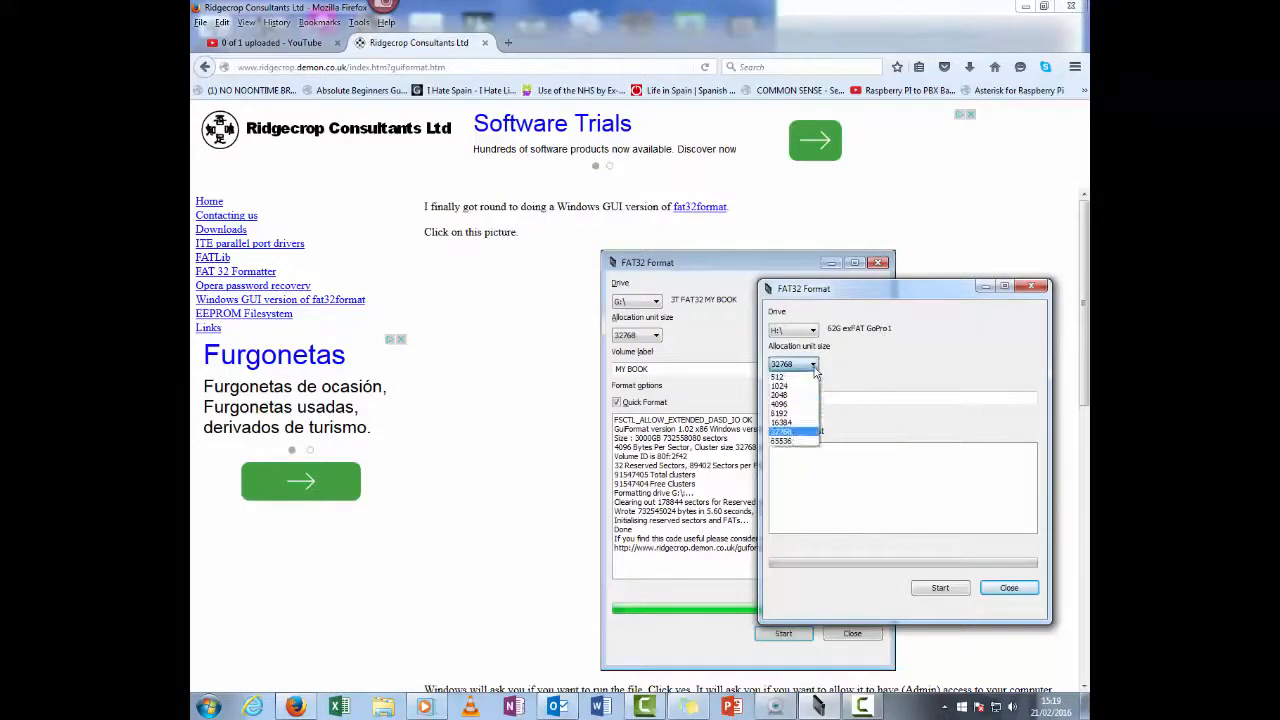
mouse_move(790, 442)
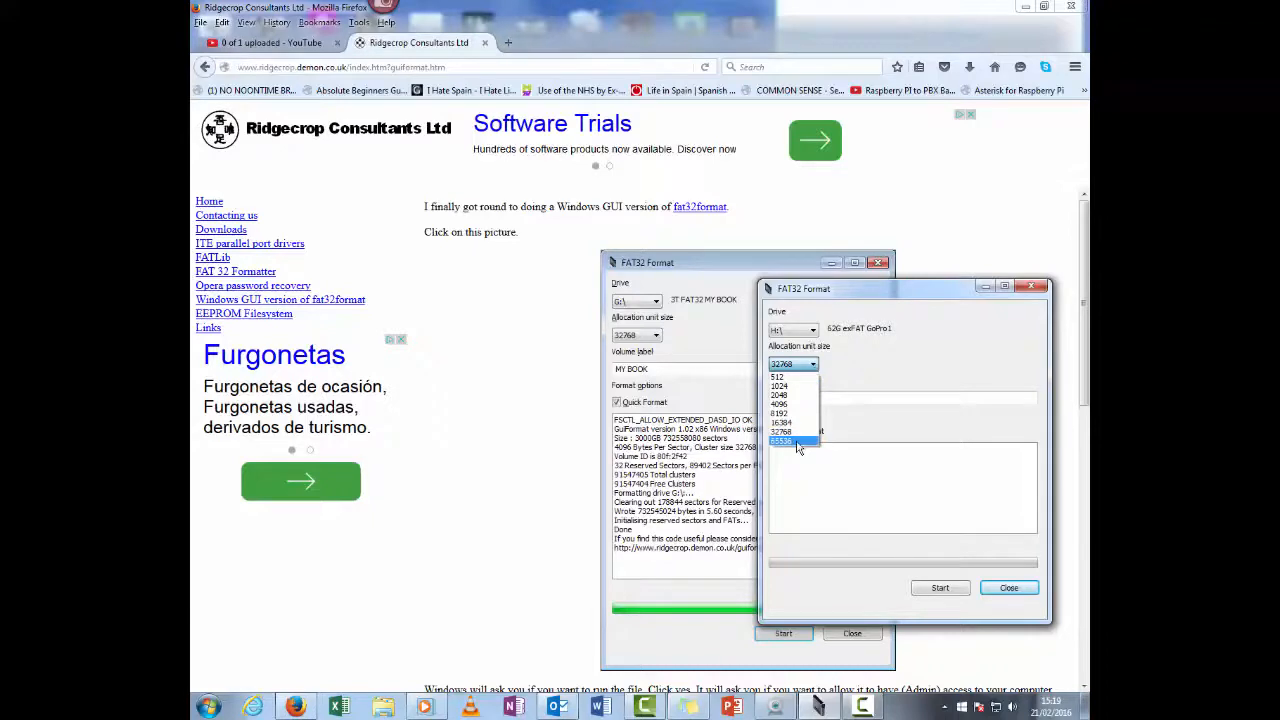
left_click(782, 442)
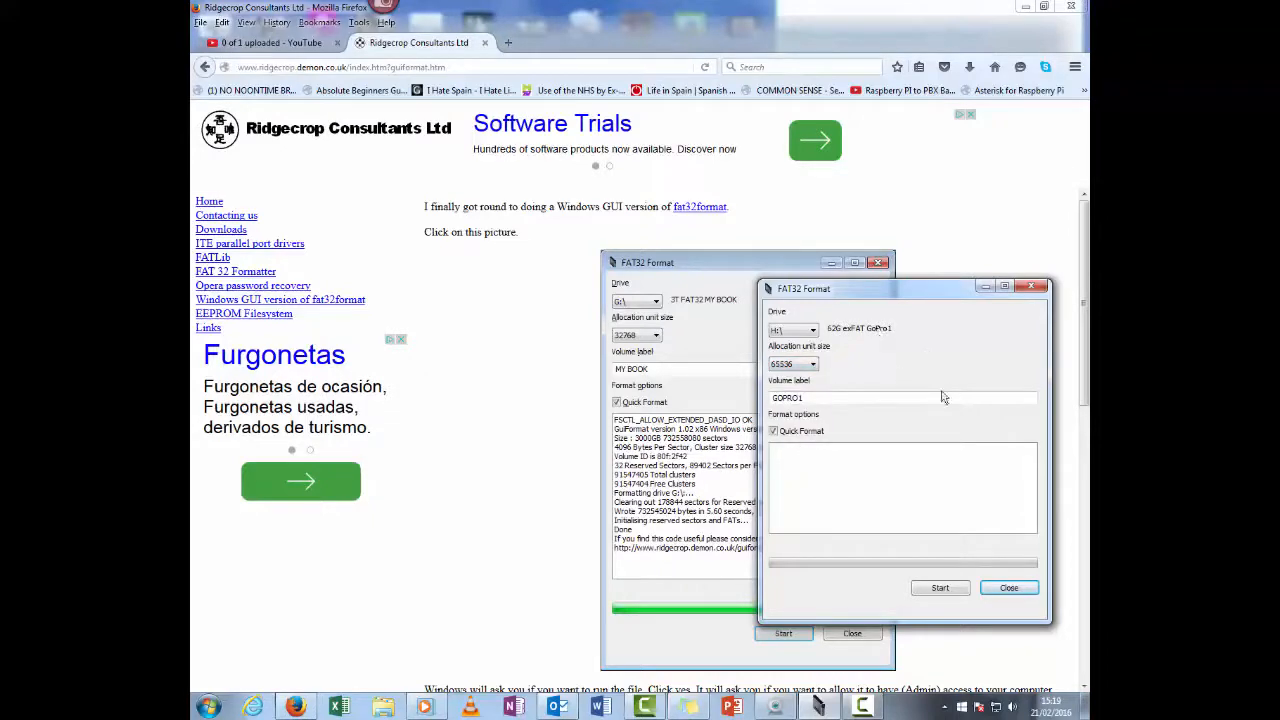
double_click(788, 398)
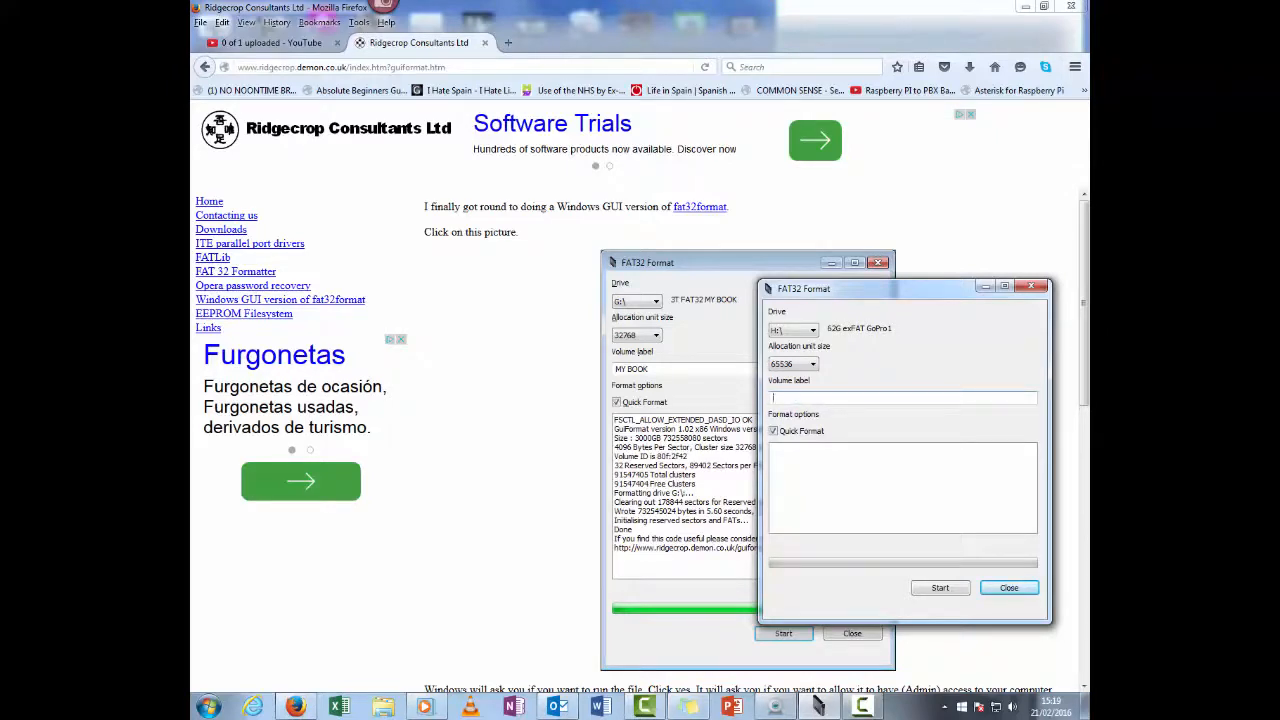
Label the card LINUX and start formatting drive H:, confirming the data-loss warning.
type("LINUX")
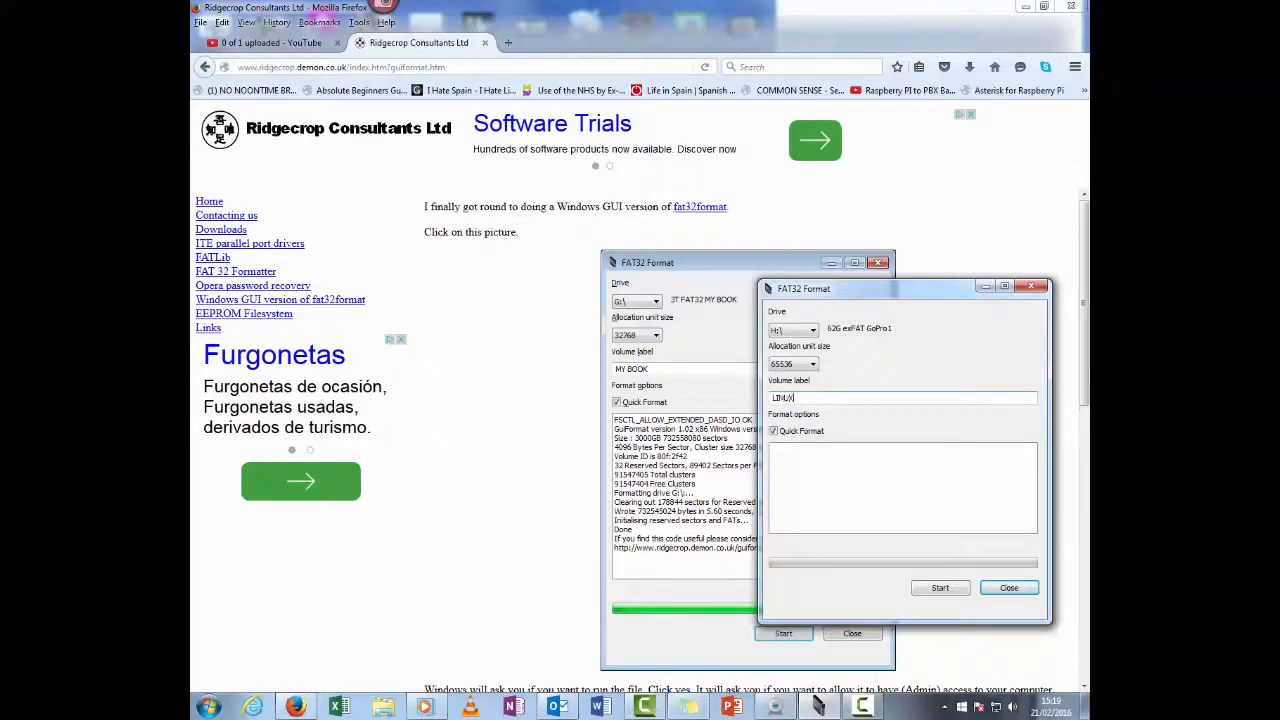
left_click(940, 588)
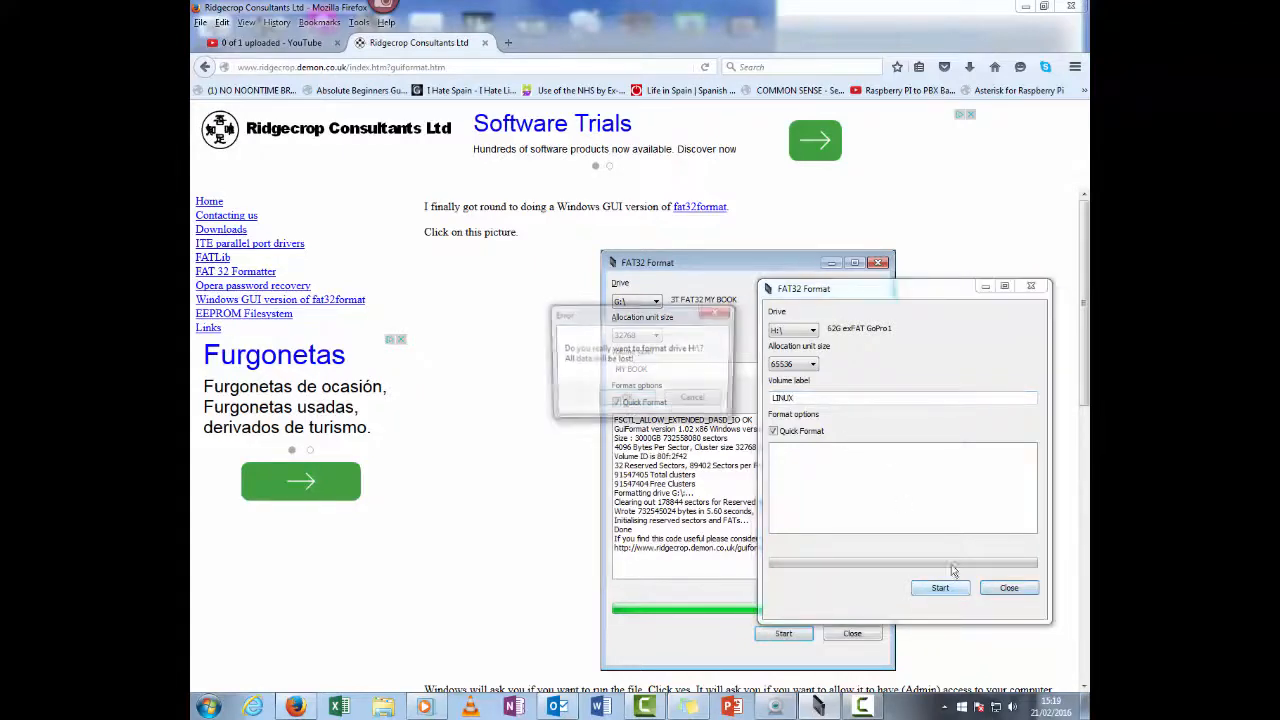
left_click(940, 588)
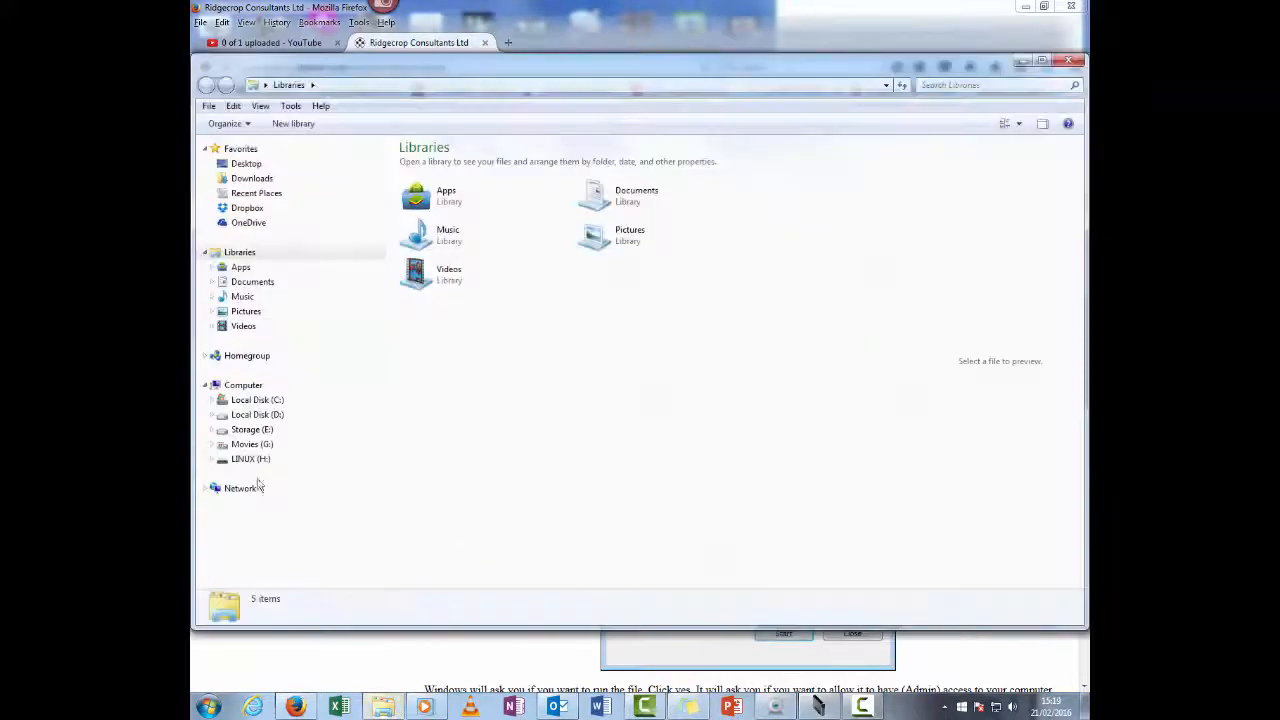
right_click(250, 458)
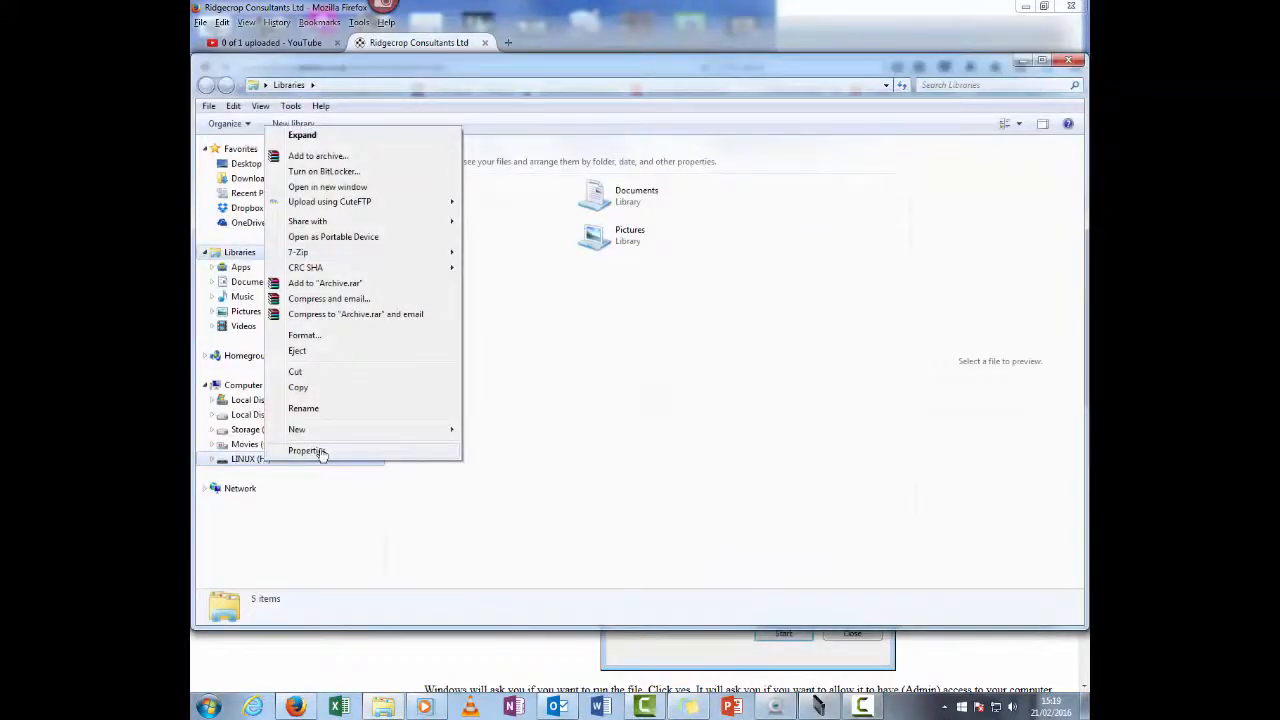
left_click(308, 452)
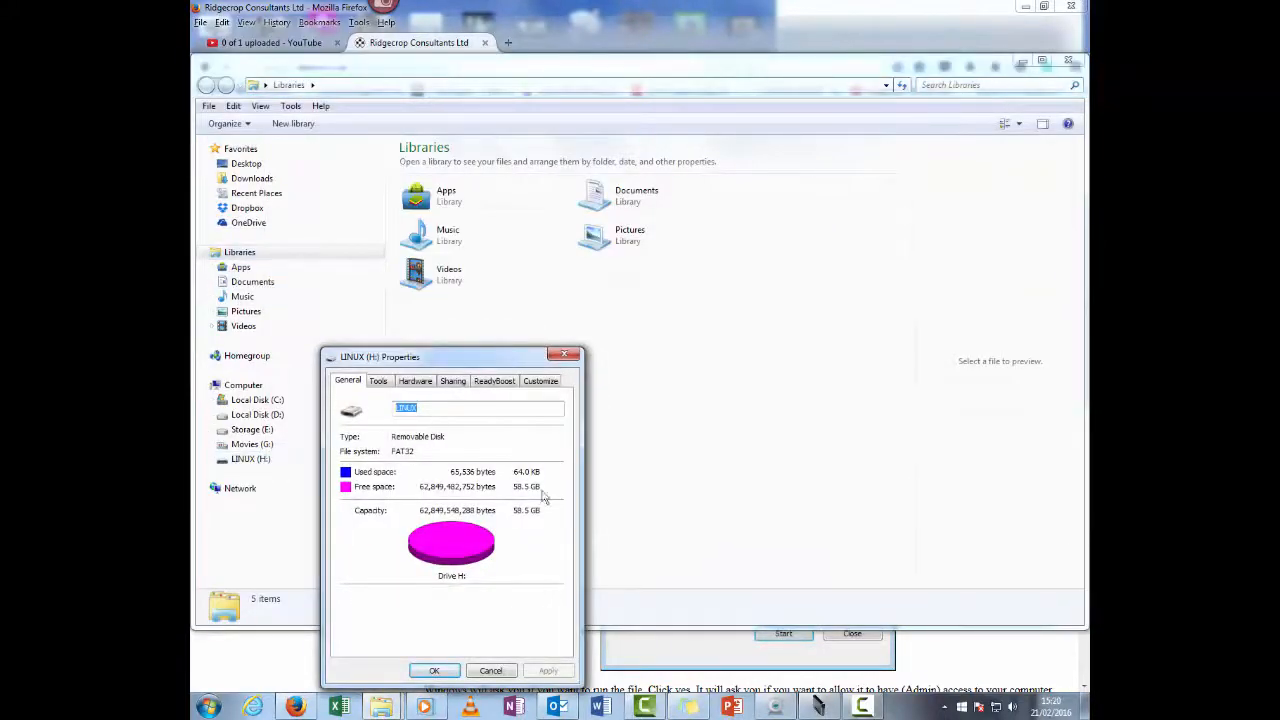
left_click(216, 488)
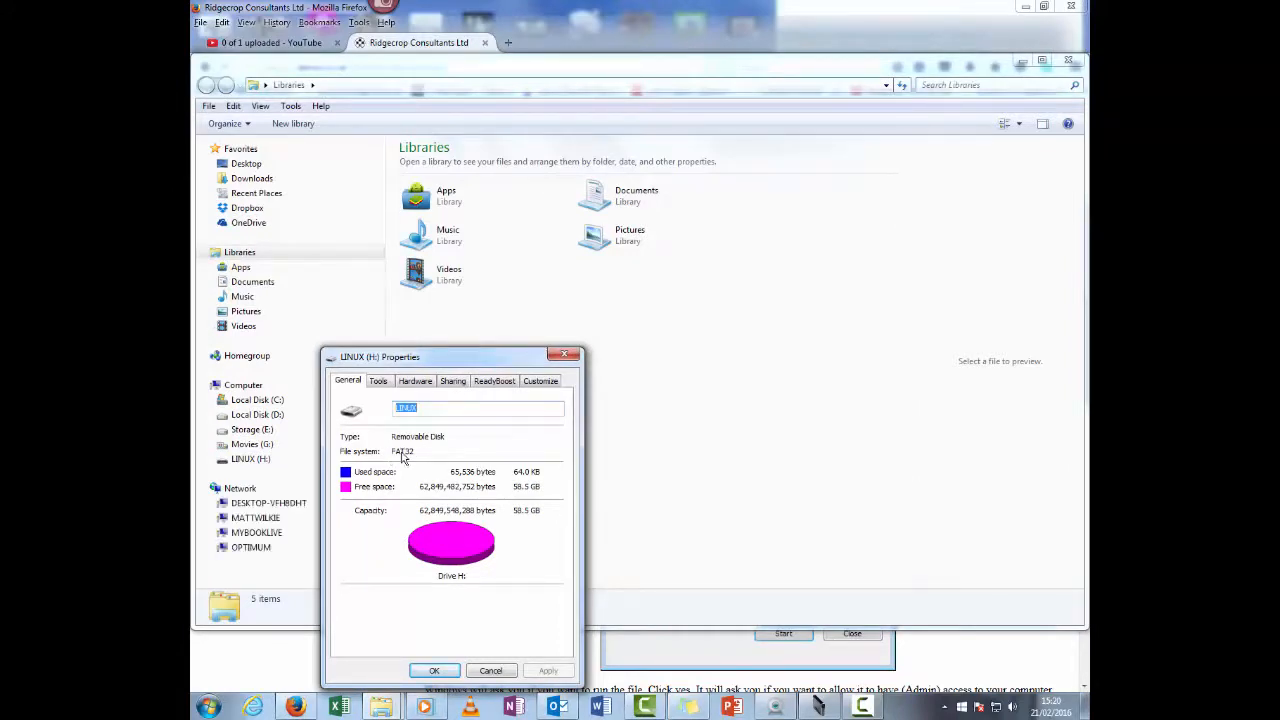
mouse_move(400, 504)
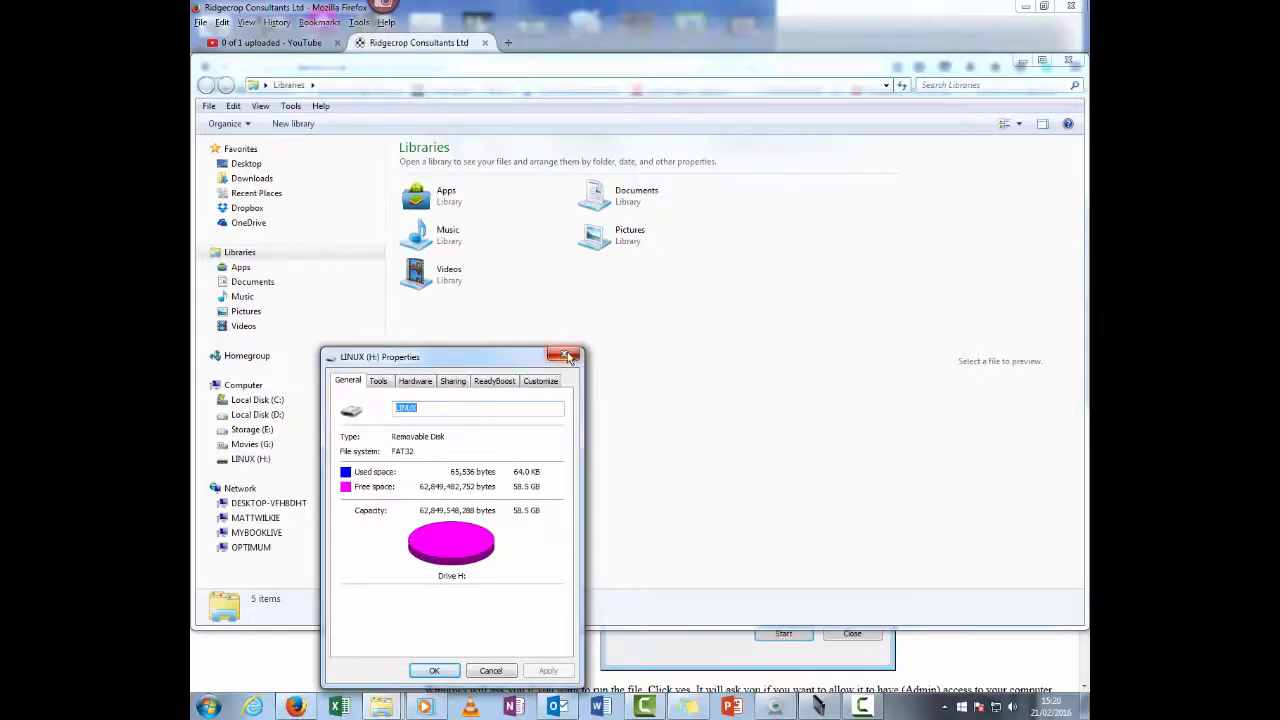
left_click(568, 356)
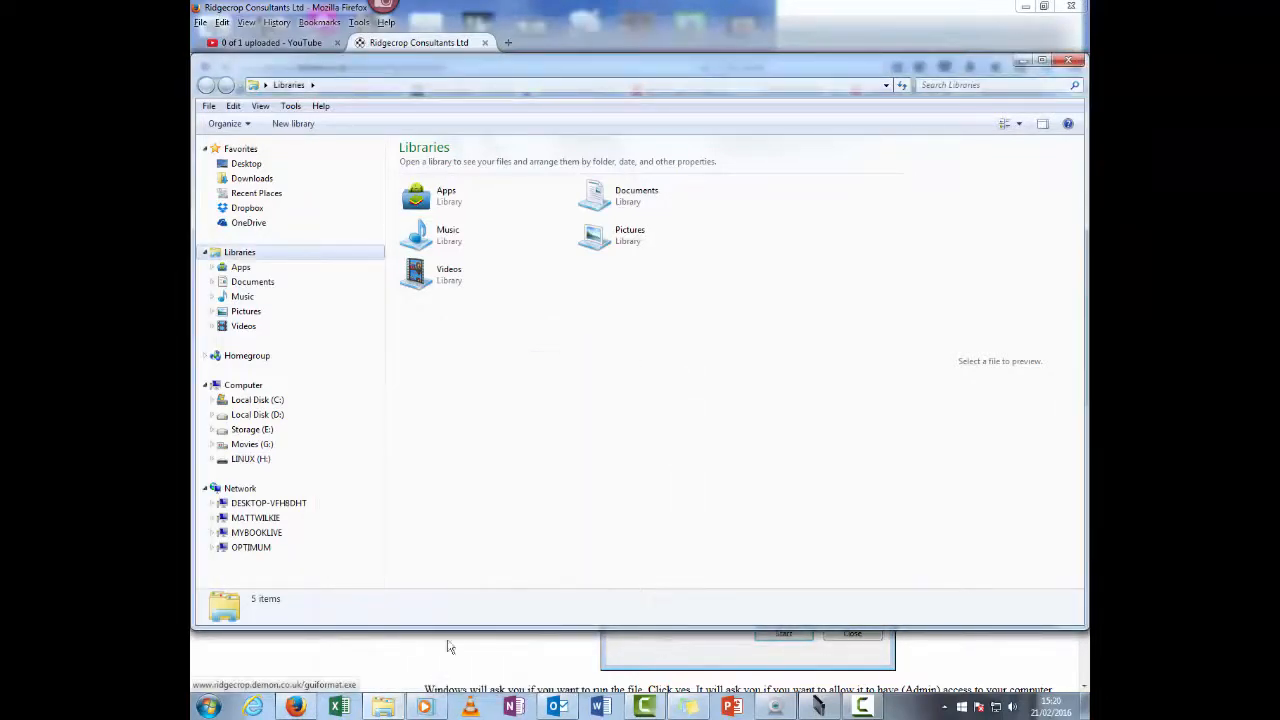
mouse_move(476, 644)
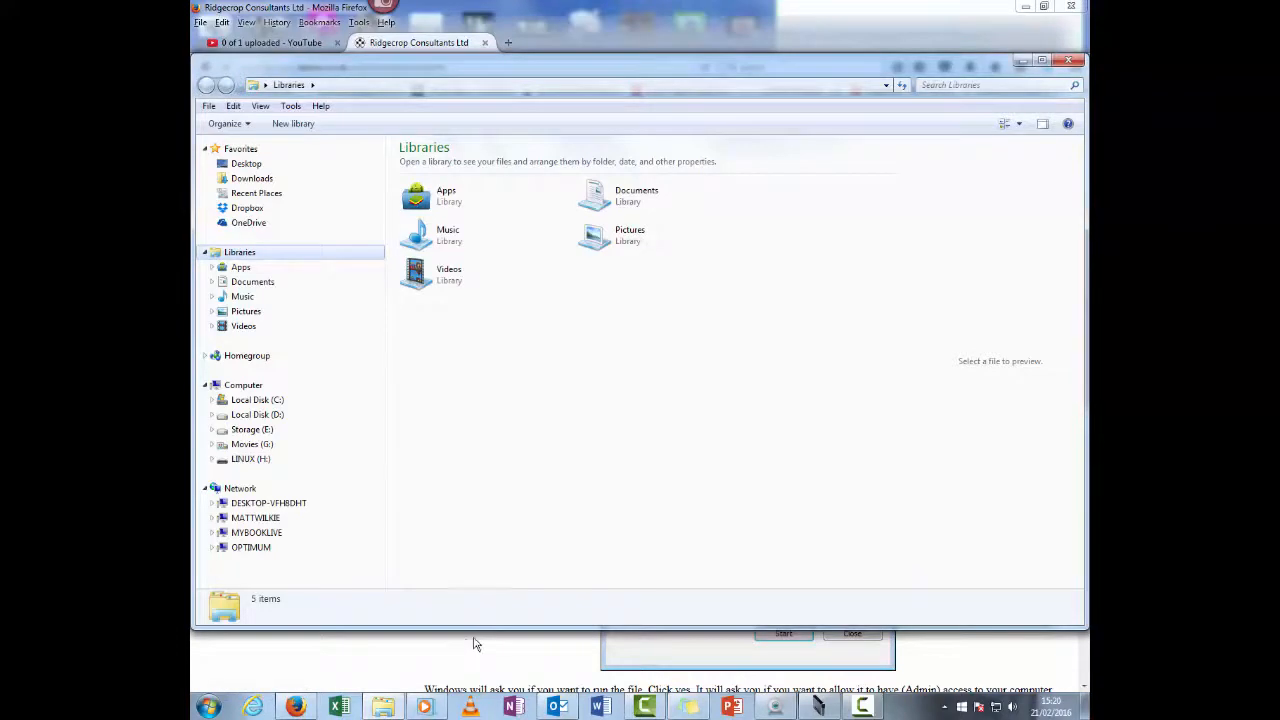